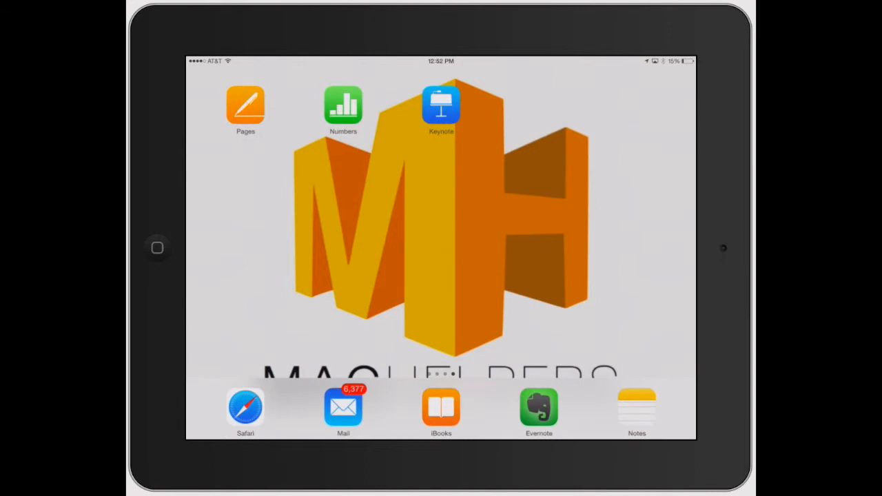
# Step: Launch Keynote from the Home Screen to reach the presentation manager
pyautogui.click(441, 107)
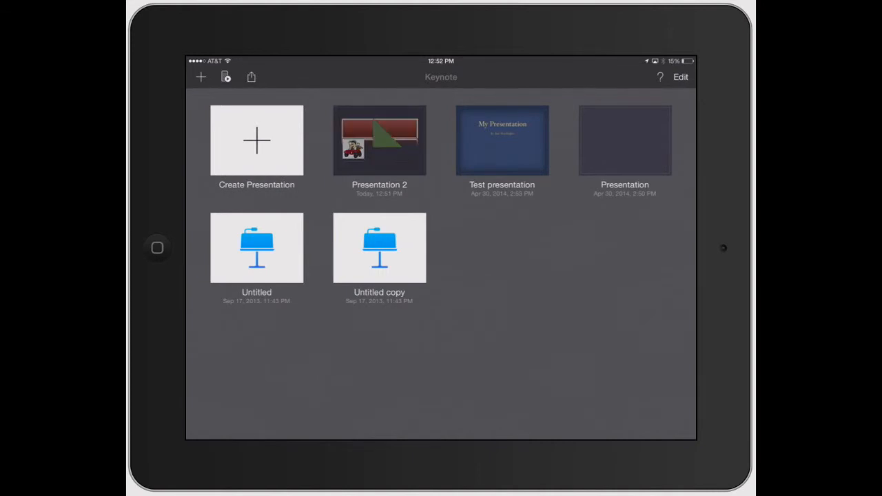
# Step: Open Presentation 2 from the presentation manager
pyautogui.click(379, 141)
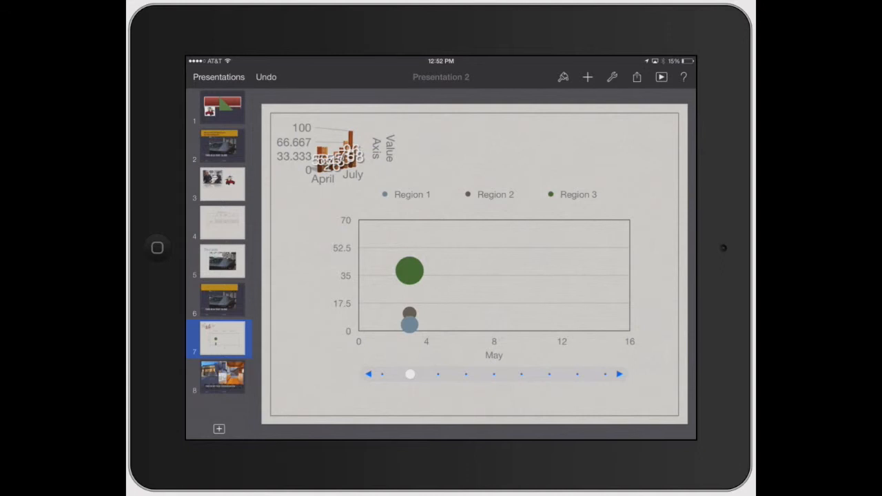
# Step: Add a new slide after the chart slide using the bulleted text layout
pyautogui.click(219, 429)
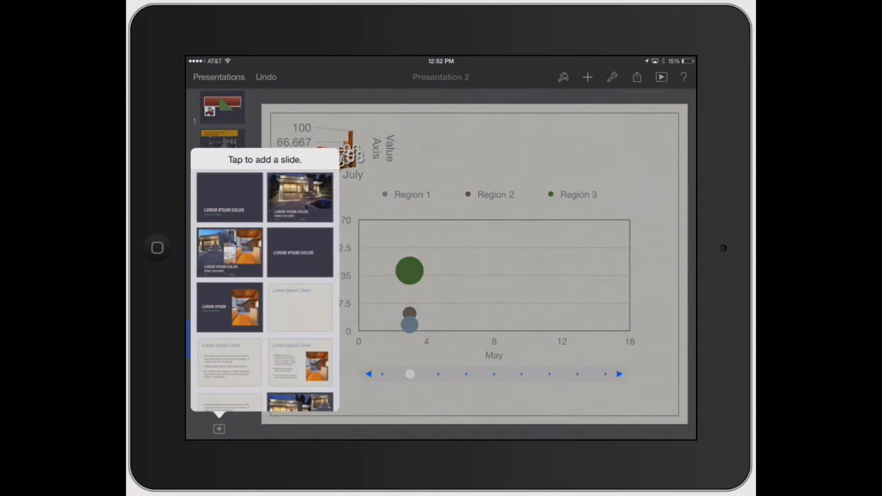
pyautogui.scroll(3)
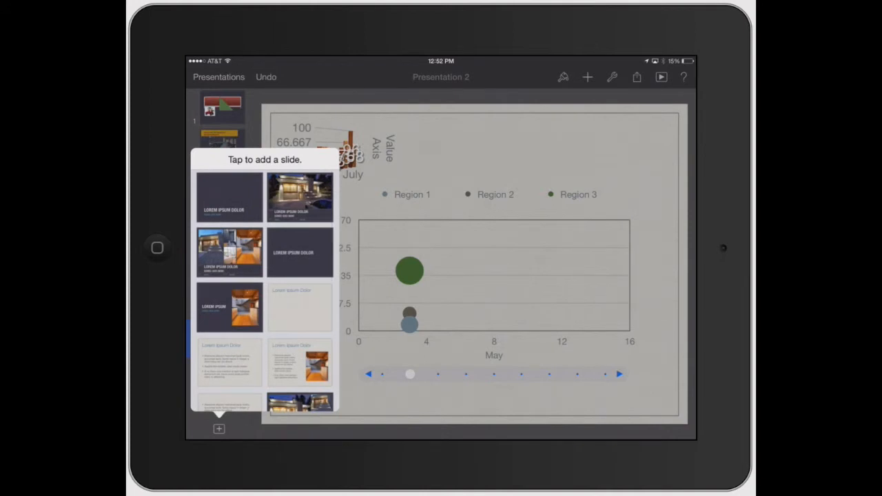
pyautogui.scroll(-3)
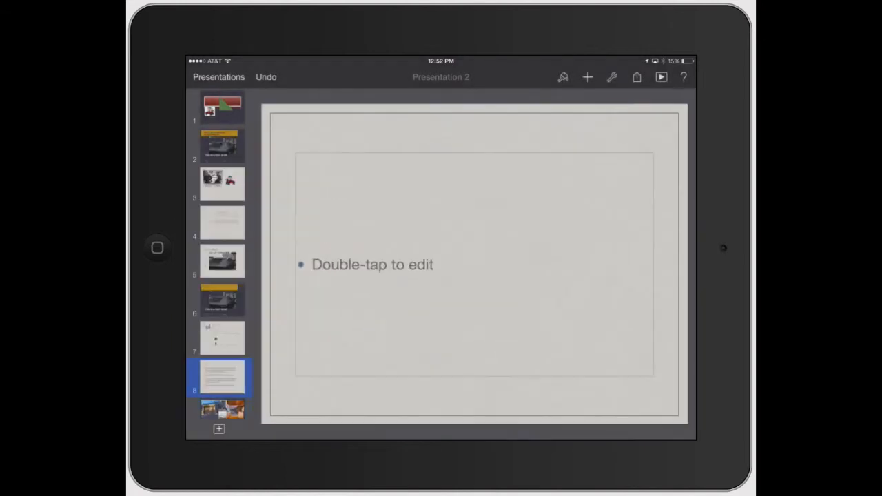
# Step: Enter three 'Test' bullets on the new slide, then go to the house photo slide
pyautogui.doubleClick(372, 264)
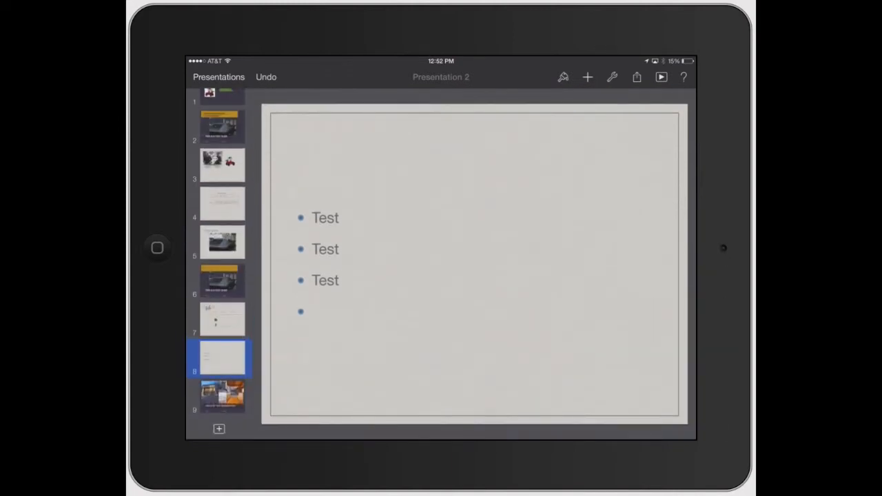
pyautogui.click(217, 428)
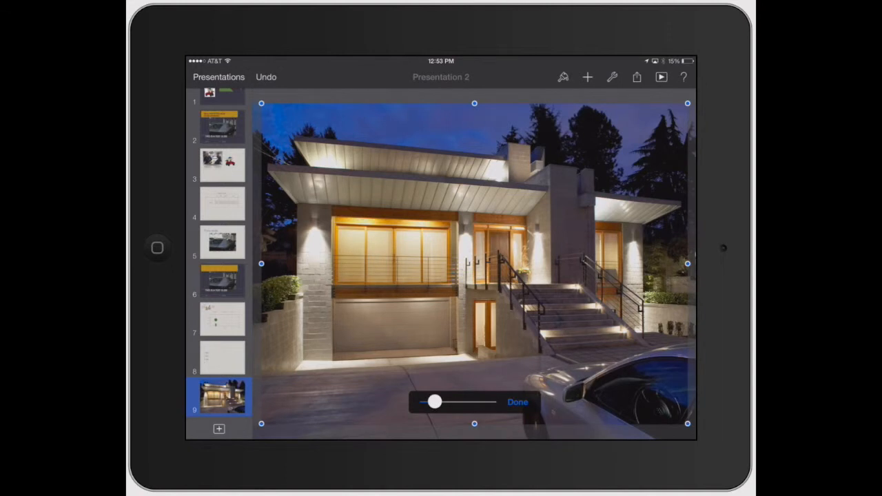
# Step: Insert the cartoon car-driver image from Camera Roll onto the house photo slide and resize it
pyautogui.click(474, 261)
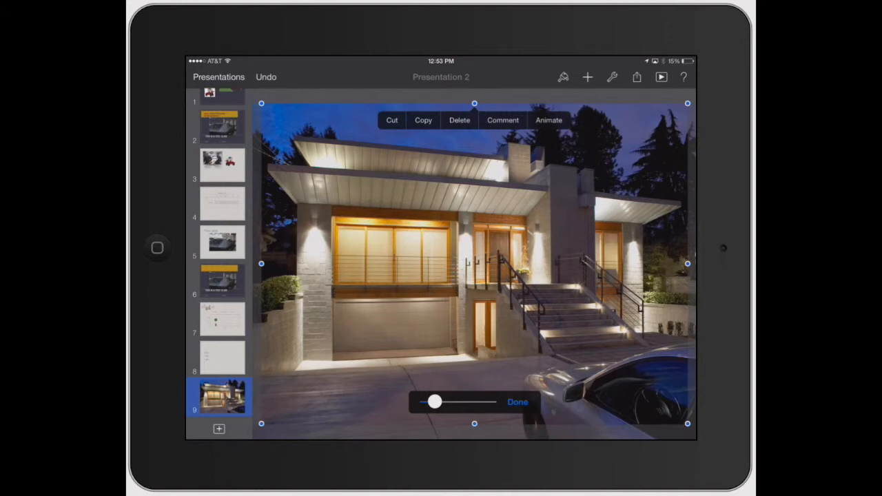
pyautogui.click(517, 403)
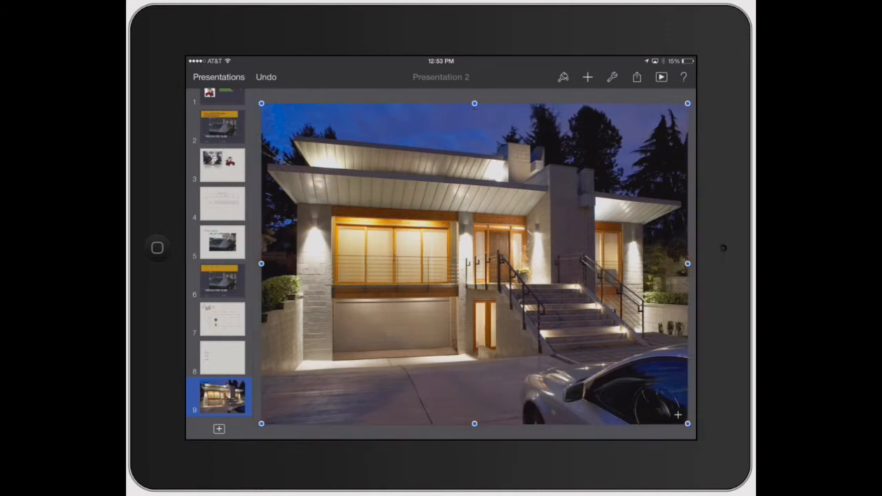
pyautogui.click(587, 77)
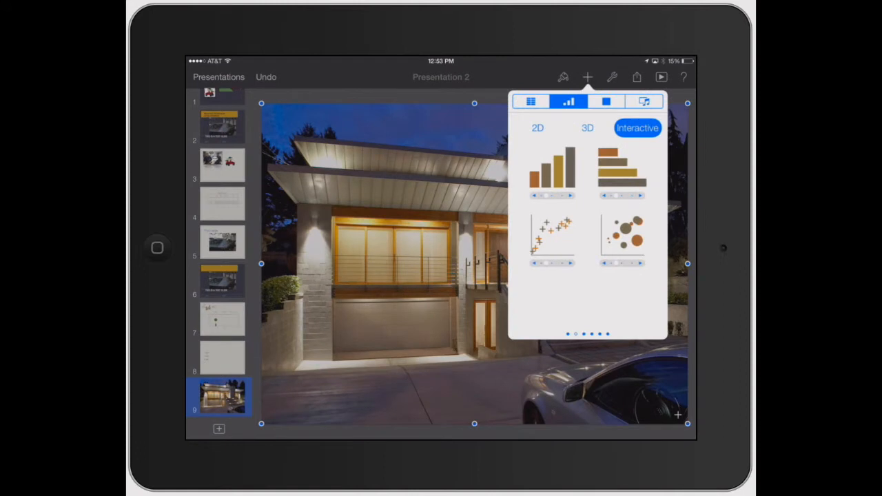
pyautogui.click(643, 102)
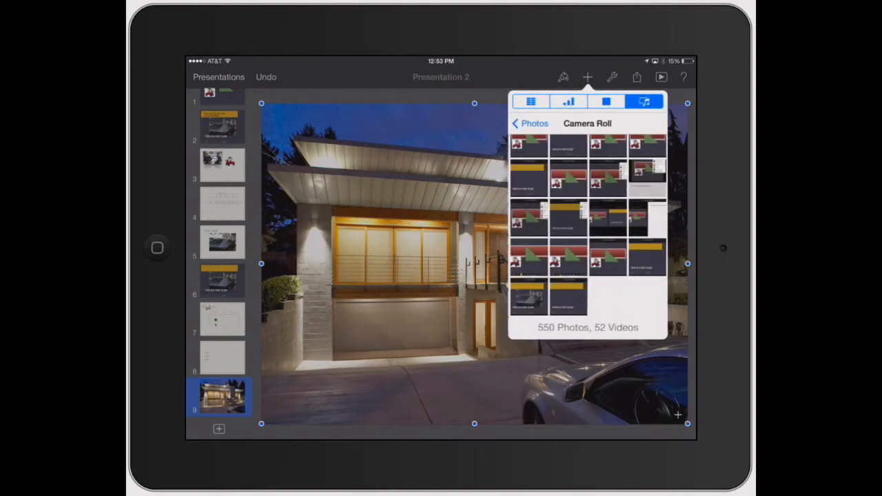
pyautogui.scroll(-3)
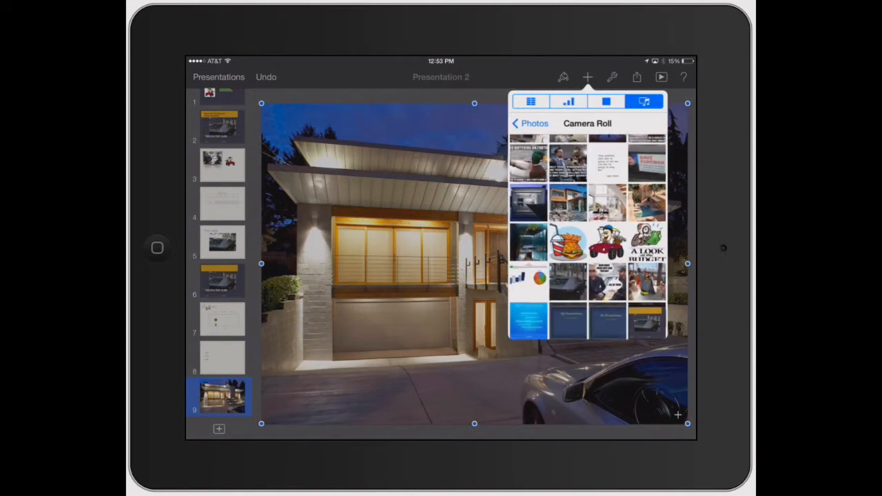
pyautogui.click(606, 241)
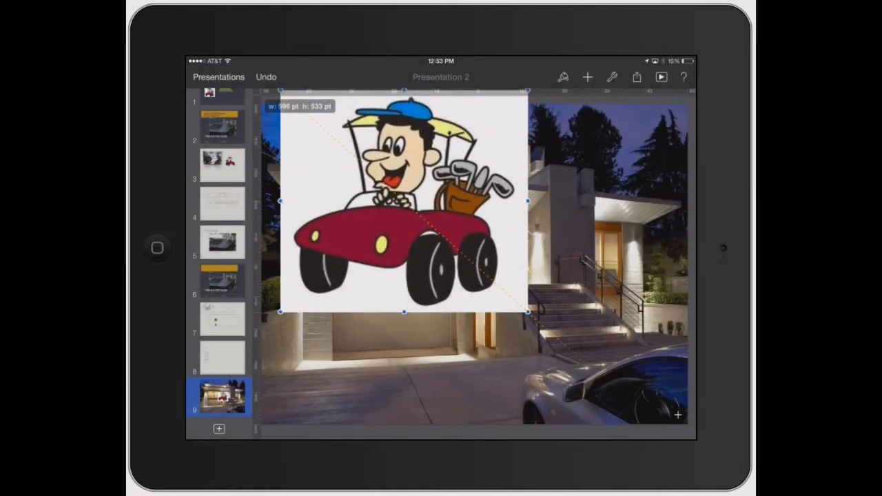
pyautogui.moveTo(526, 312); pyautogui.dragTo(619, 426)
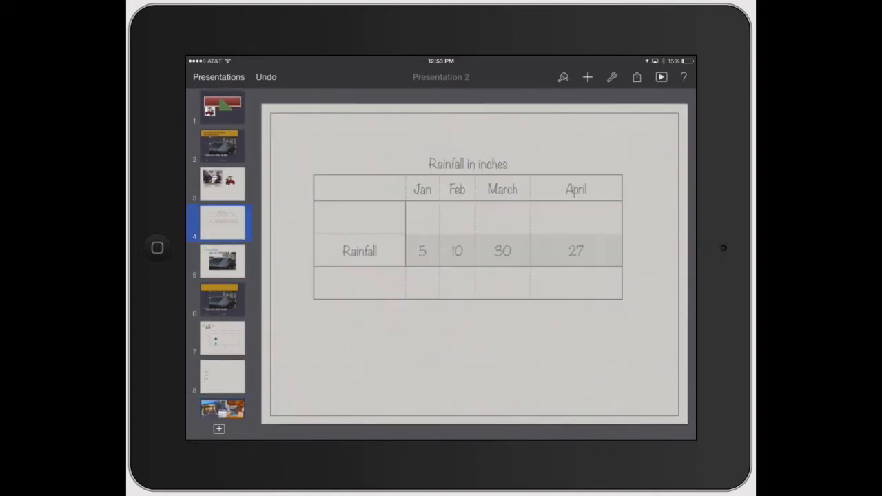
# Step: View the Rainfall in inches table slide and the Third slide with the car photo
pyautogui.click(222, 261)
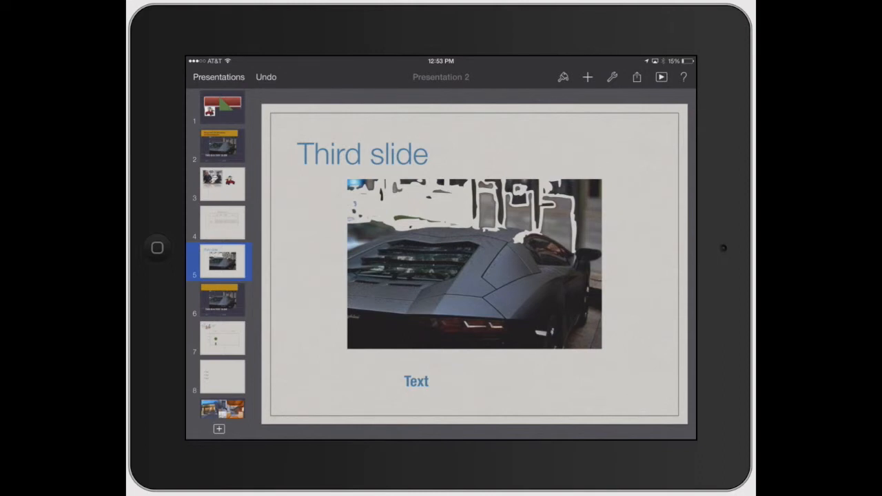
pyautogui.click(222, 222)
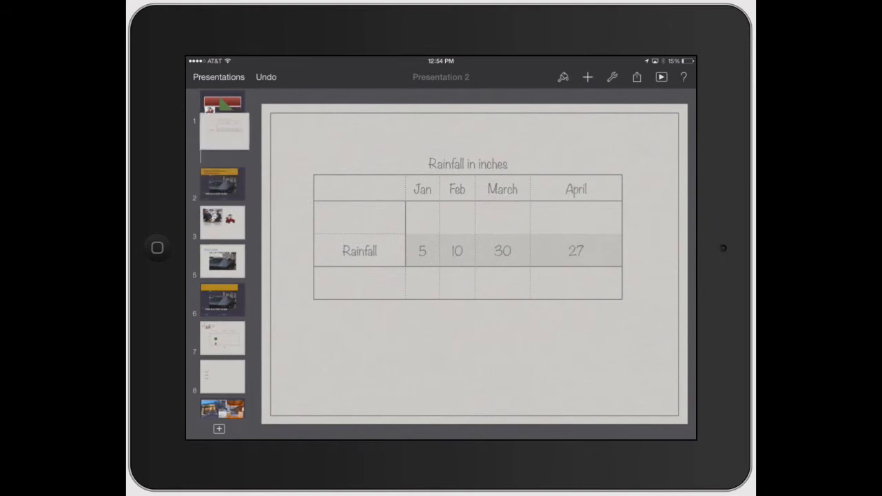
# Step: Move the Third slide car slide to position 2, ahead of the Rainfall table slide
pyautogui.scroll(-3)
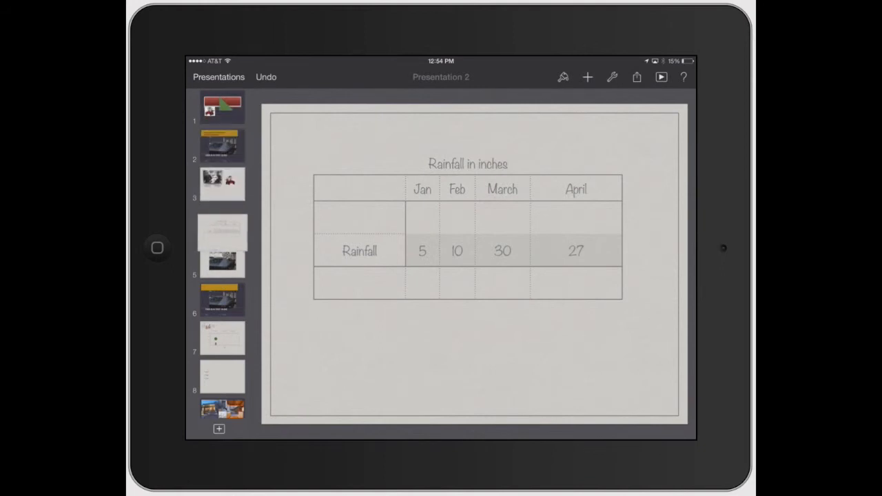
pyautogui.click(220, 260)
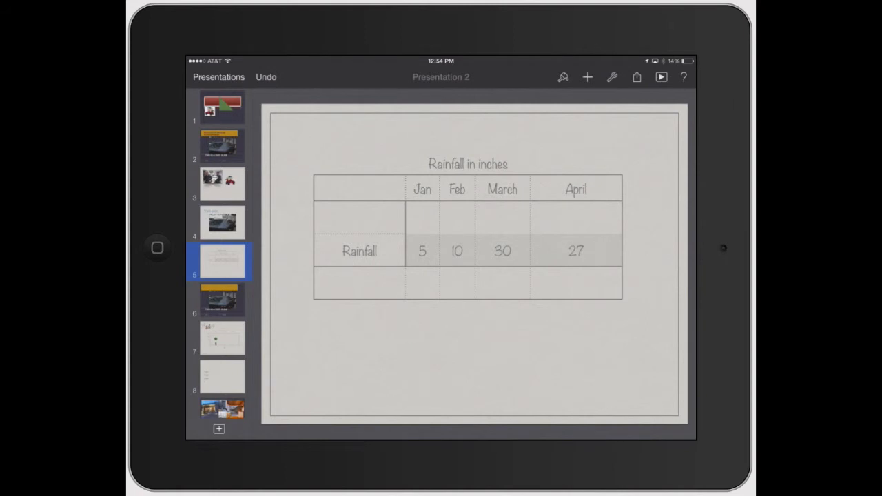
pyautogui.click(222, 222)
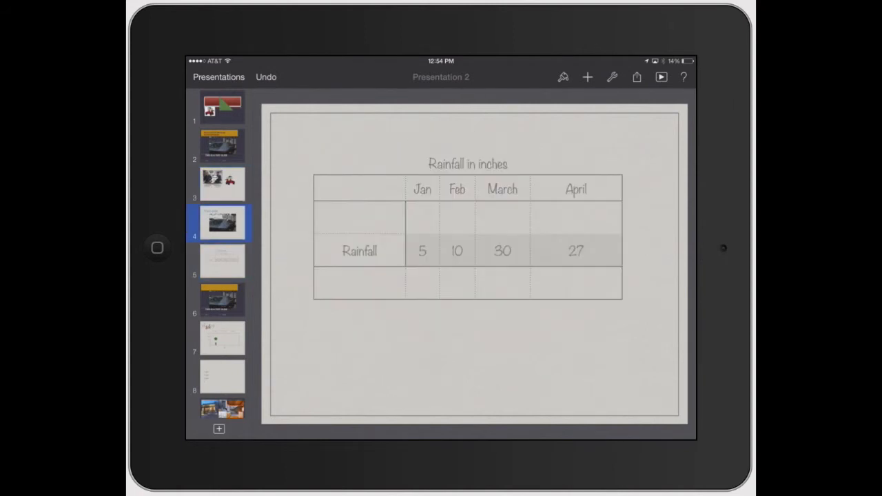
pyautogui.click(222, 182)
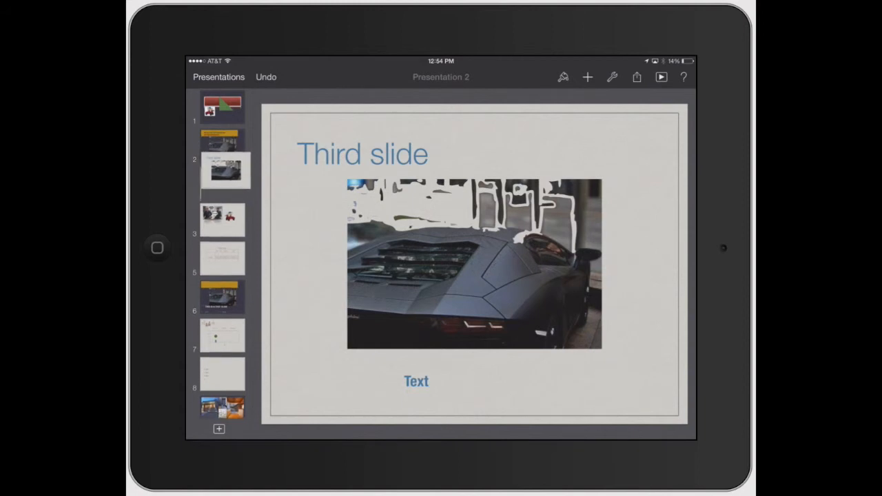
# Step: Indent the Third slide under the push-ups meme slide, nest Rainfall under it, and collapse the group
pyautogui.scroll(3)
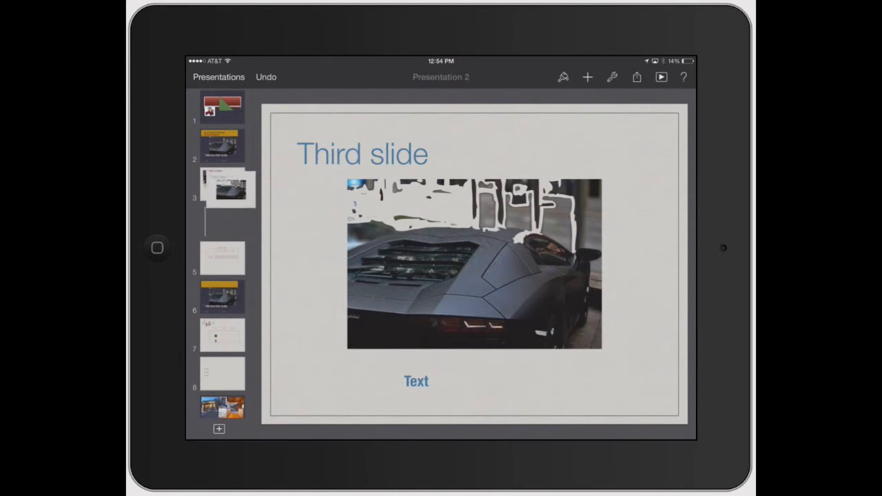
pyautogui.click(222, 220)
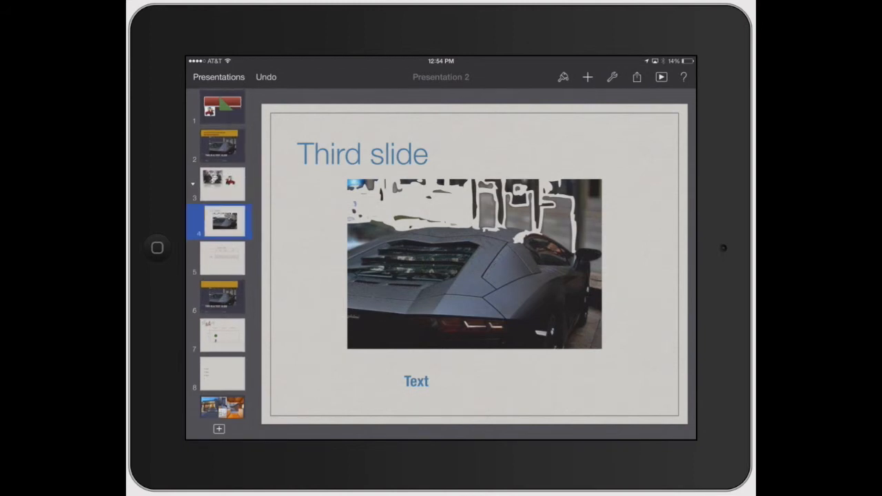
pyautogui.click(221, 259)
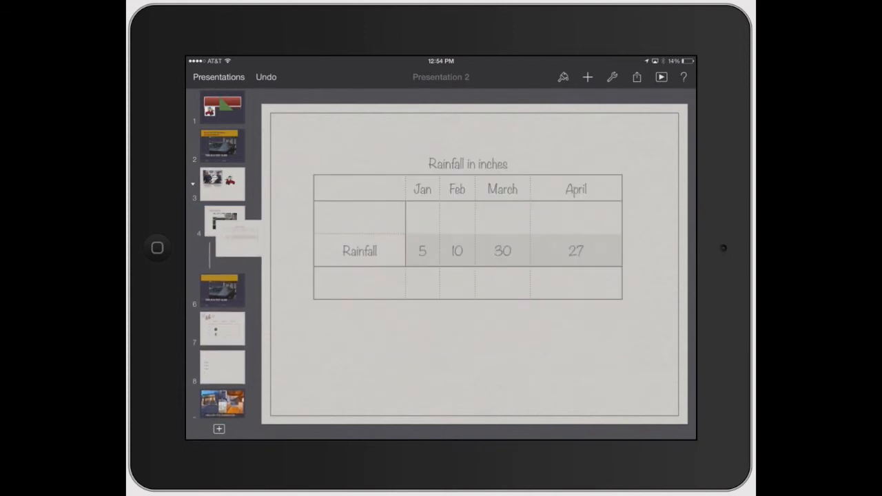
pyautogui.click(222, 255)
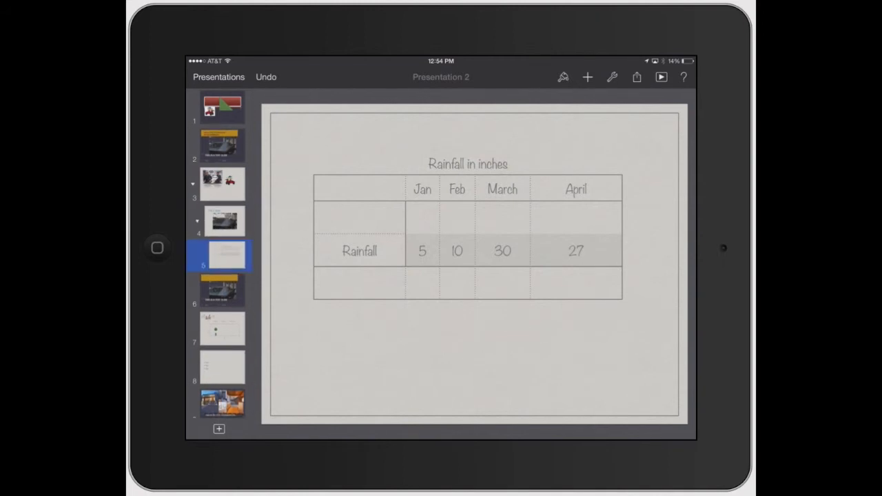
pyautogui.click(222, 220)
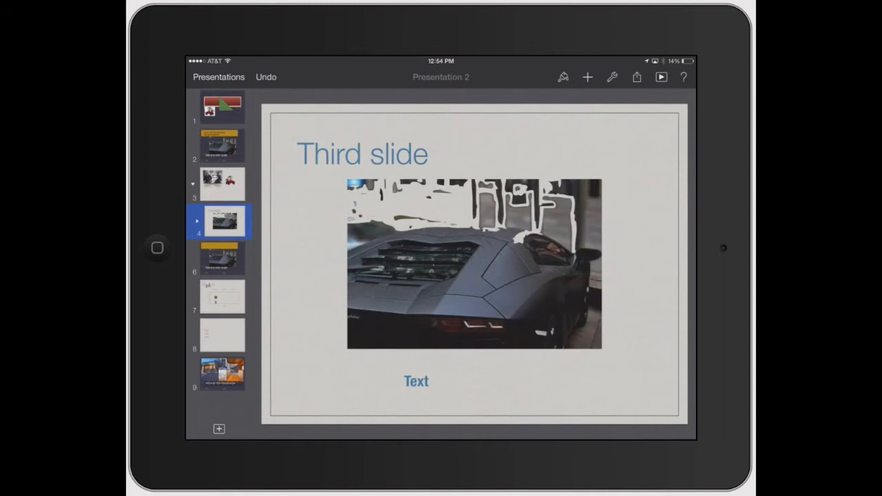
pyautogui.click(222, 185)
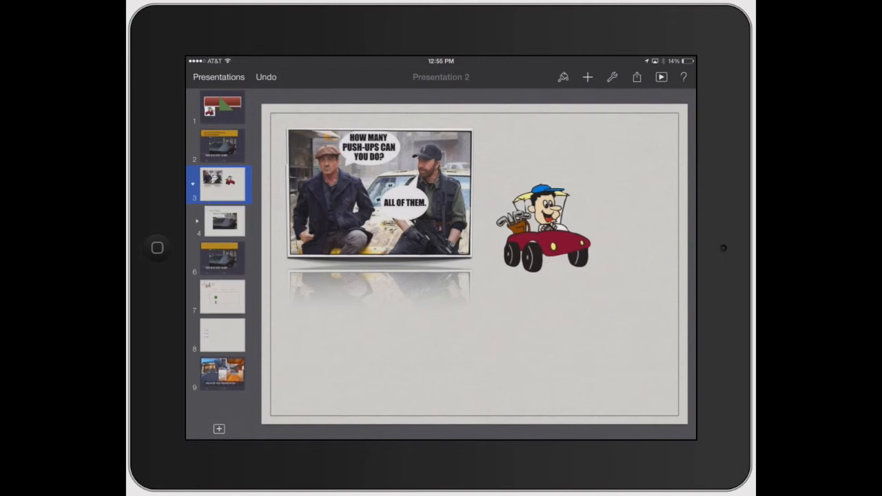
# Step: Expand the Third slide group to reveal the nested Rainfall slide and review the grouped slides
pyautogui.click(222, 255)
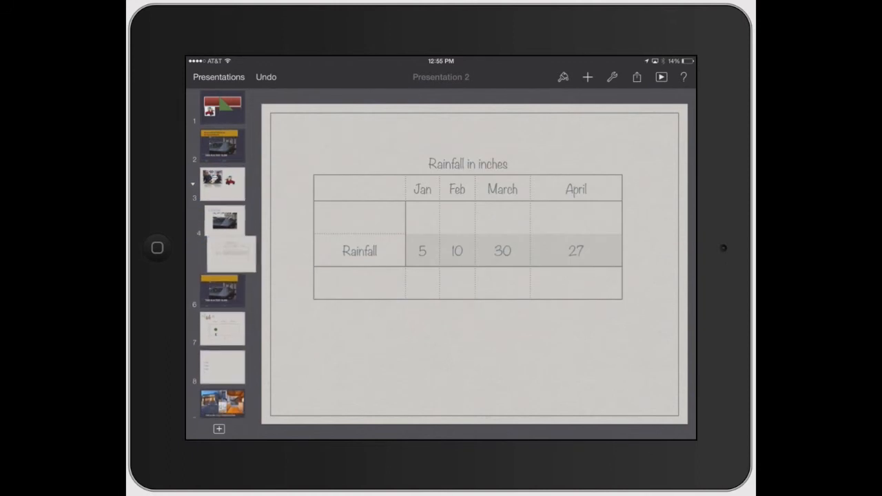
pyautogui.click(224, 257)
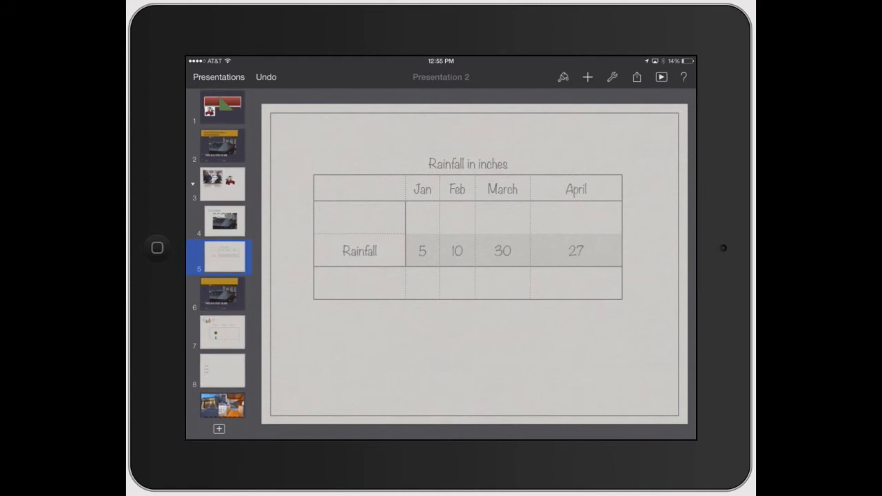
pyautogui.click(222, 182)
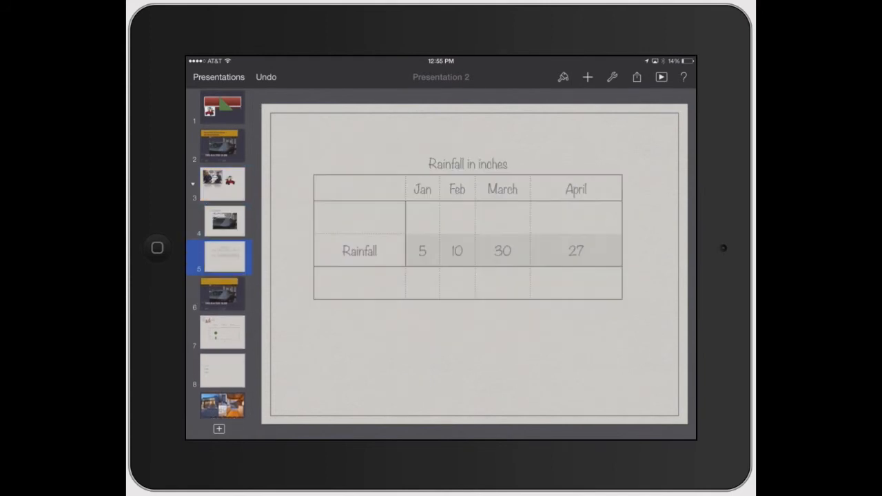
pyautogui.click(222, 183)
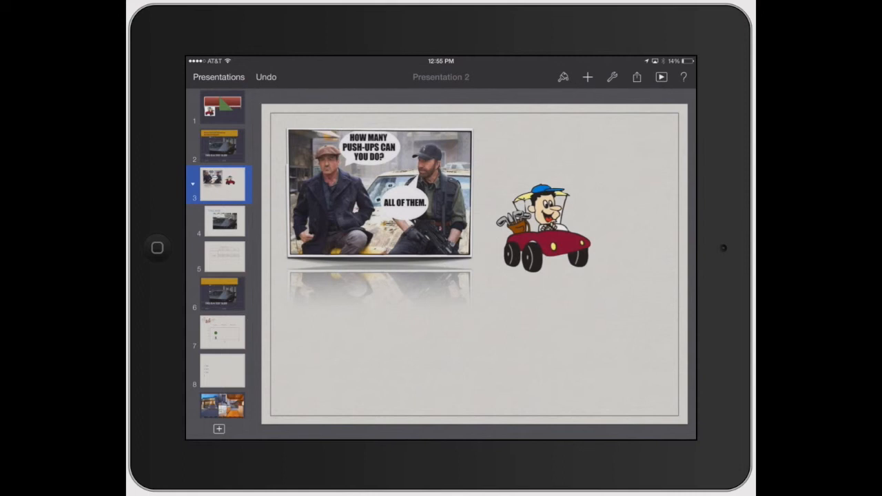
pyautogui.click(222, 220)
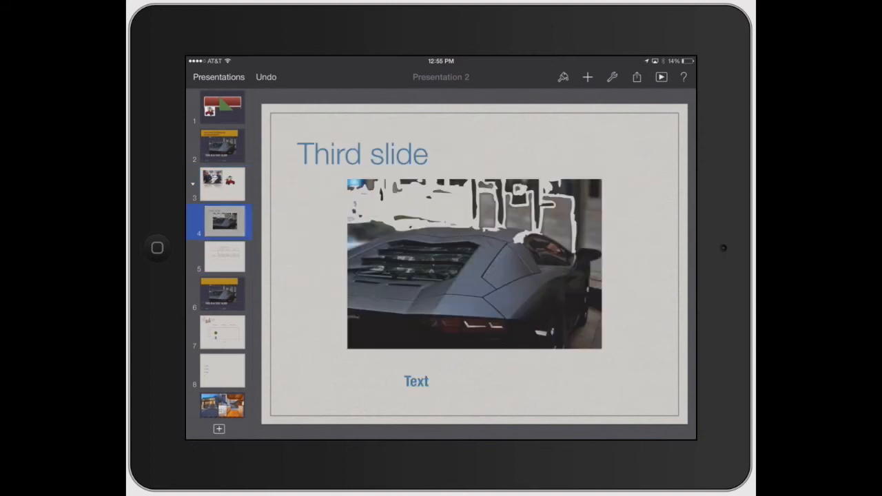
# Step: Outdent the Rainfall slide to the top level and bring up its Cut/Copy/Delete/Skip menu
pyautogui.click(221, 255)
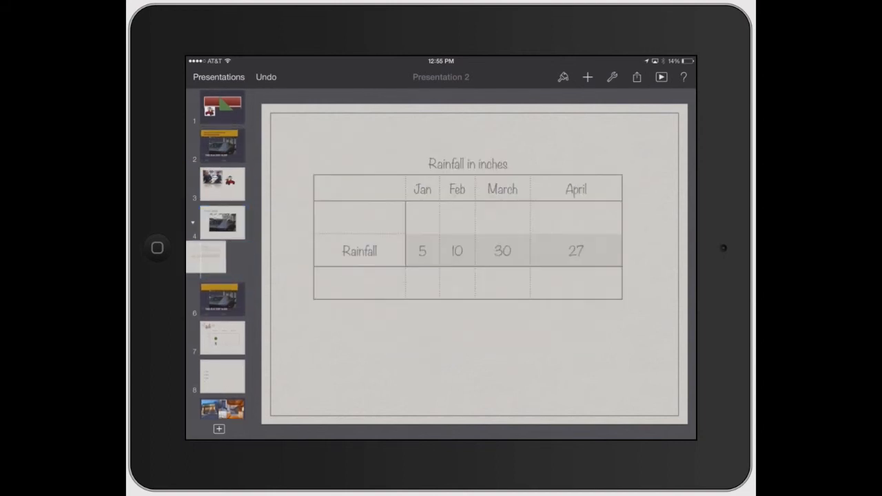
pyautogui.click(222, 338)
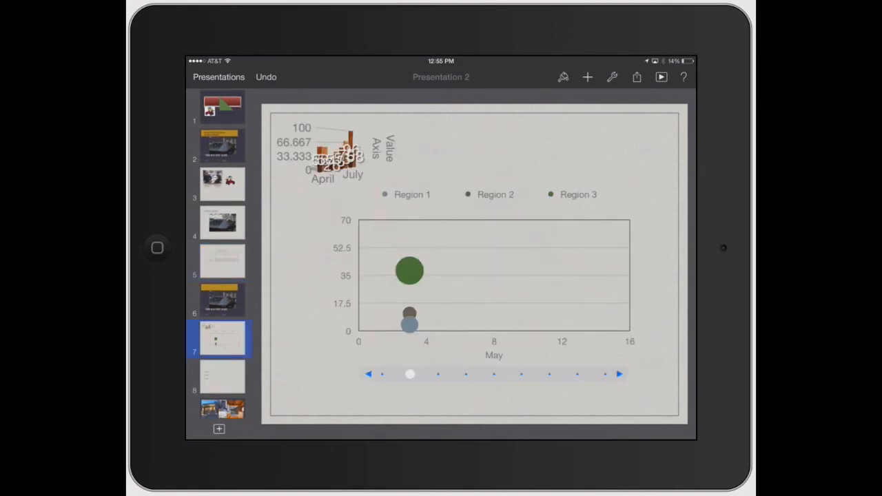
pyautogui.scroll(-3)
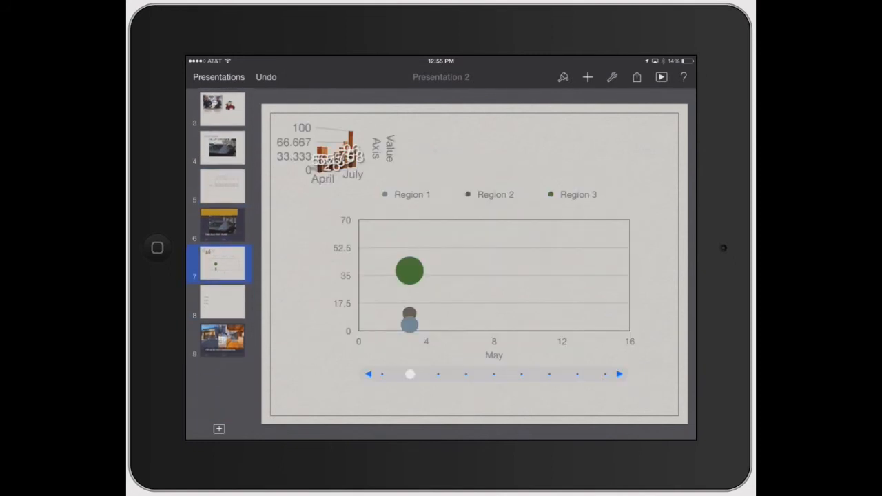
pyautogui.scroll(-3)
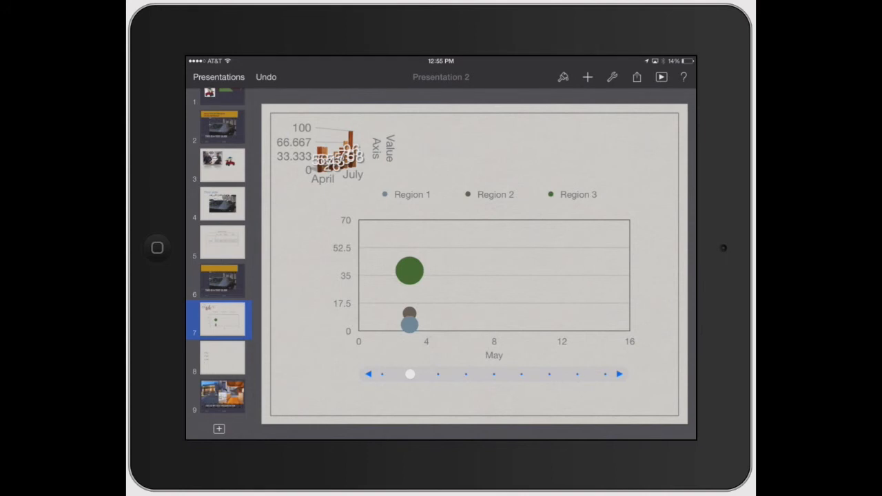
pyautogui.click(222, 242)
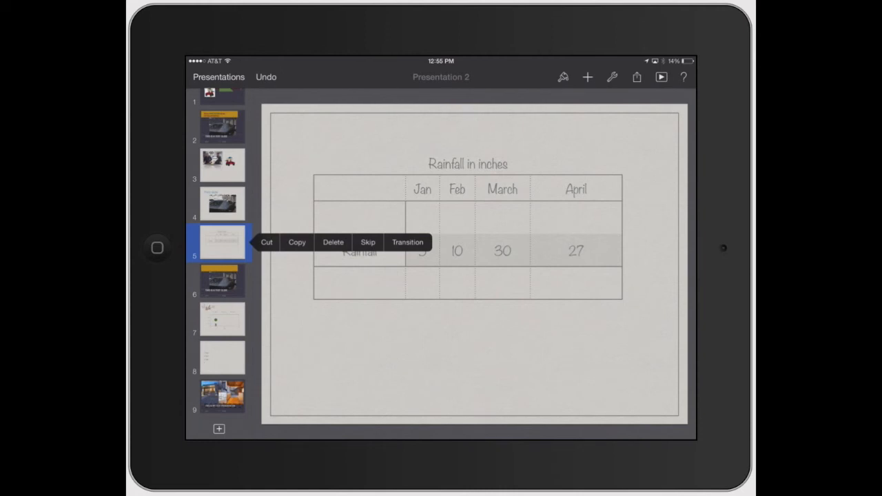
# Step: Mark the Third slide as skipped, then review the Rainfall table and push-ups meme slides
pyautogui.click(222, 281)
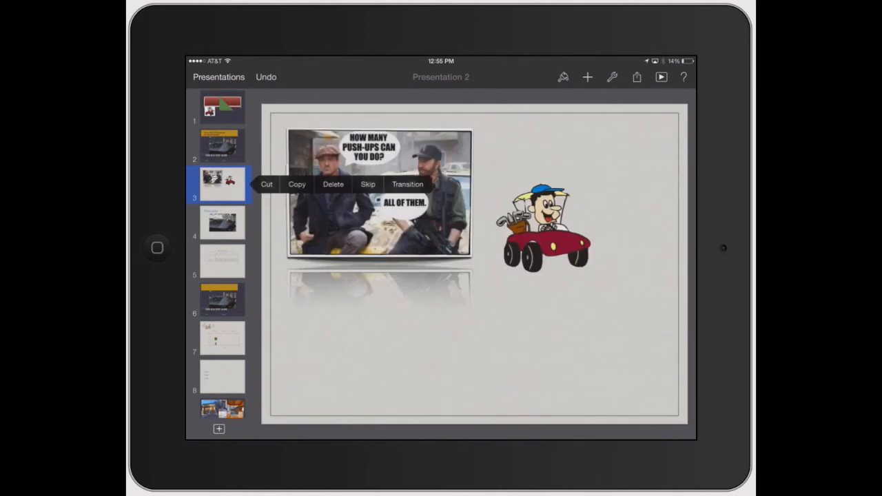
pyautogui.click(222, 222)
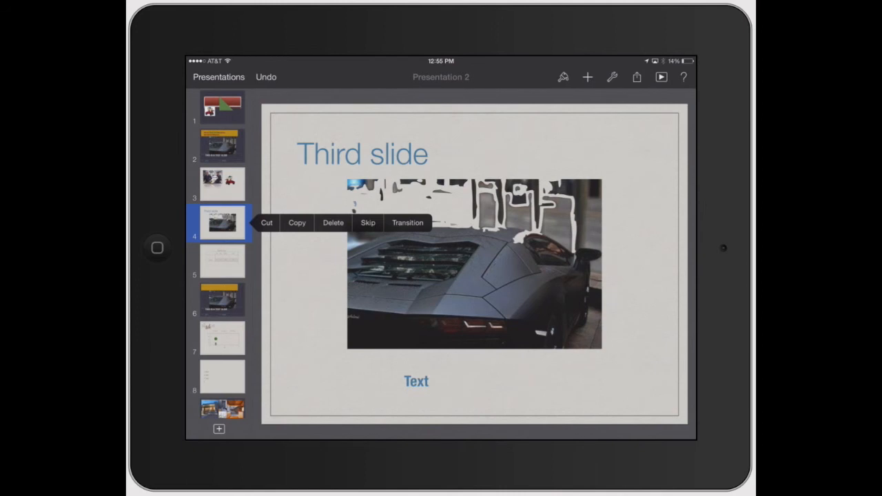
pyautogui.click(333, 223)
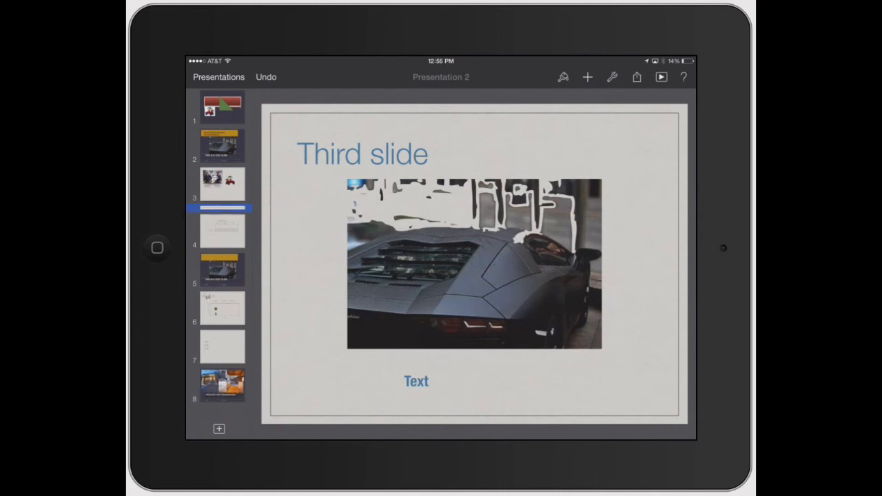
pyautogui.click(221, 232)
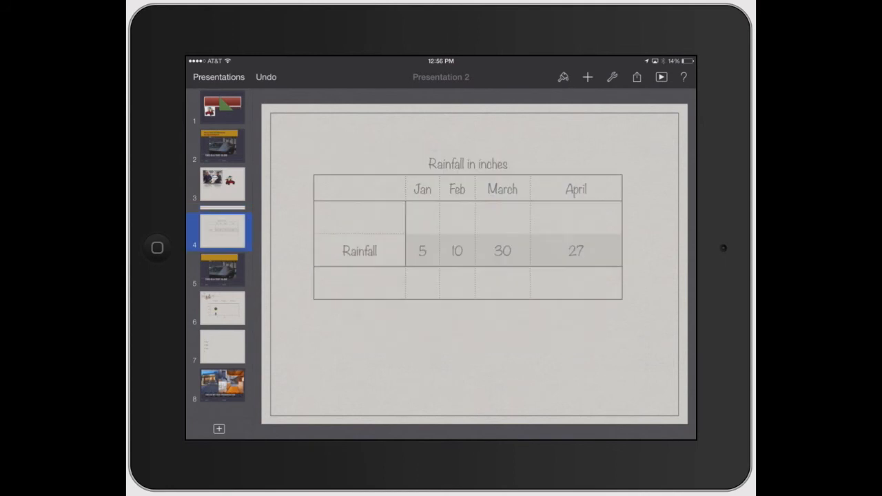
pyautogui.click(222, 185)
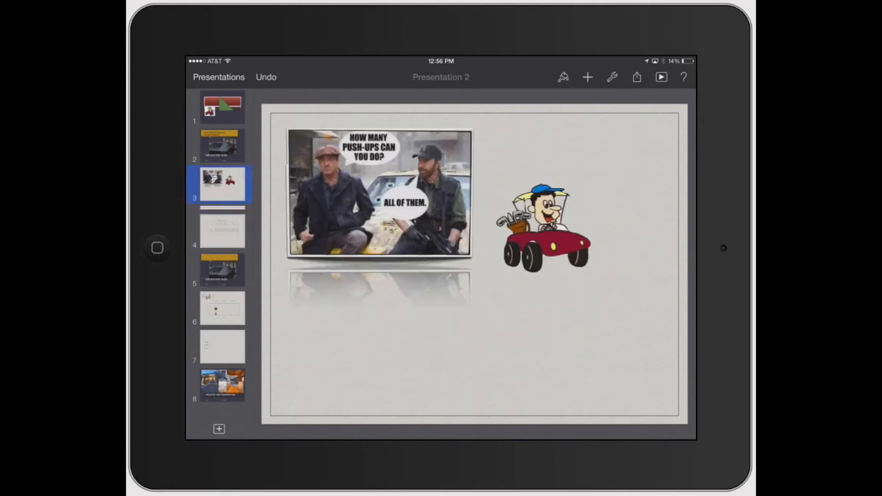